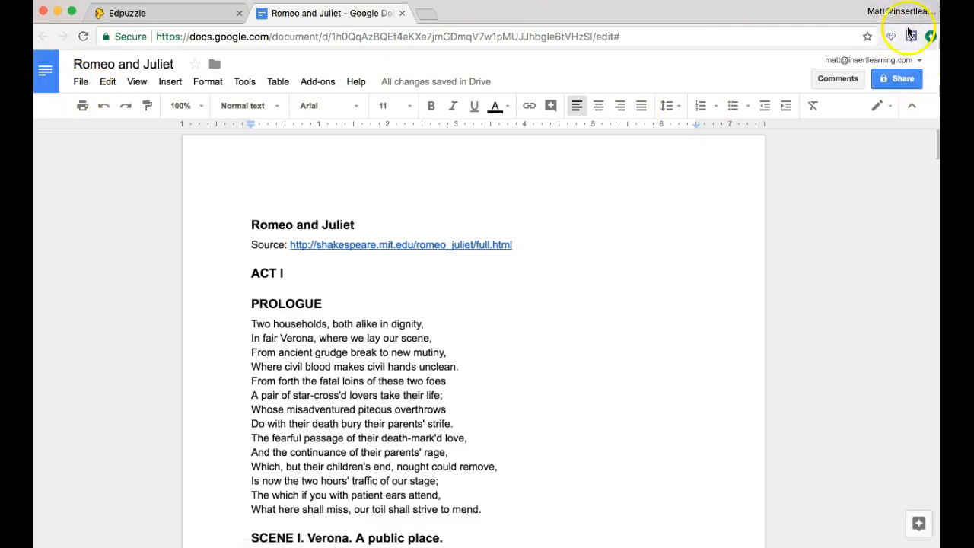
Start InsertLearning on the Romeo and Juliet doc to get the publish-first notice
left_click(910, 37)
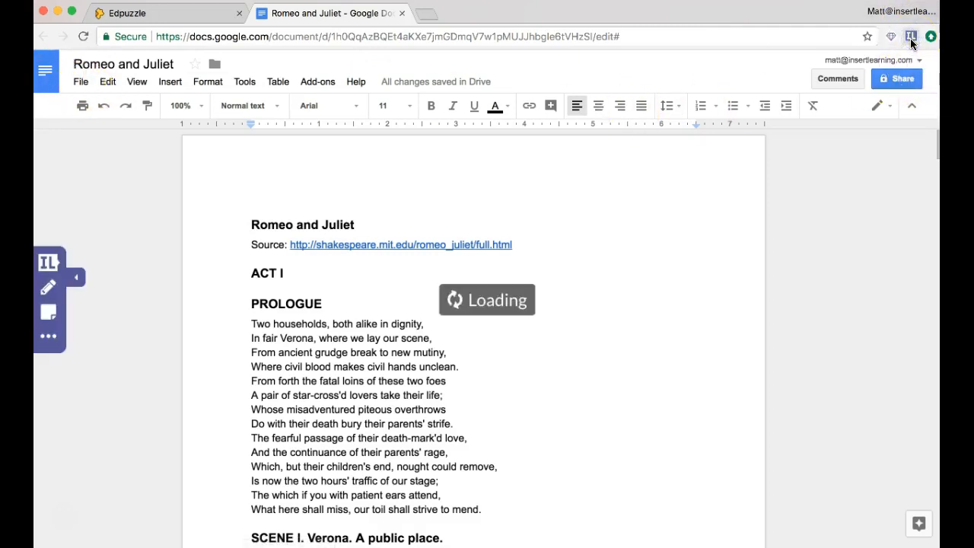
left_click(910, 36)
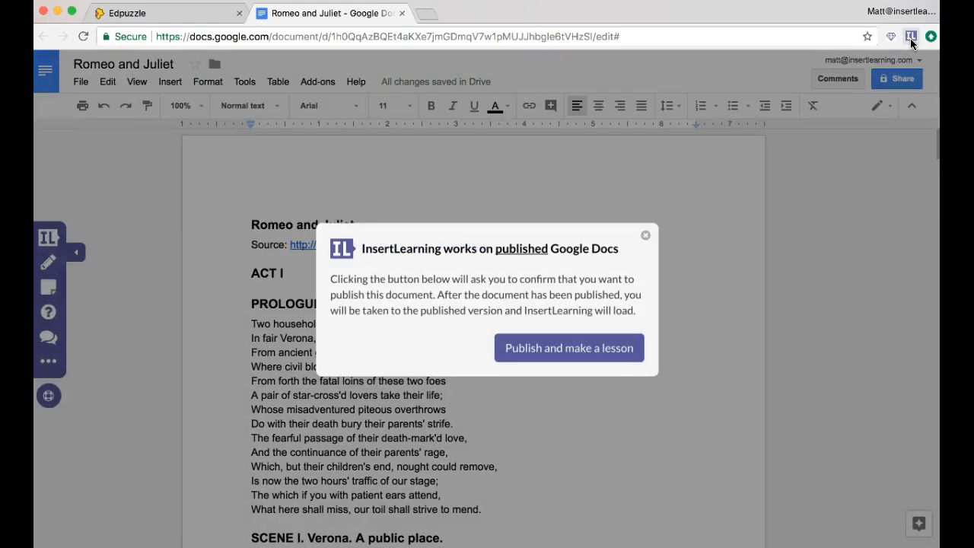
Publish the document and start a lesson, opening the published version with lesson tools
left_click(569, 347)
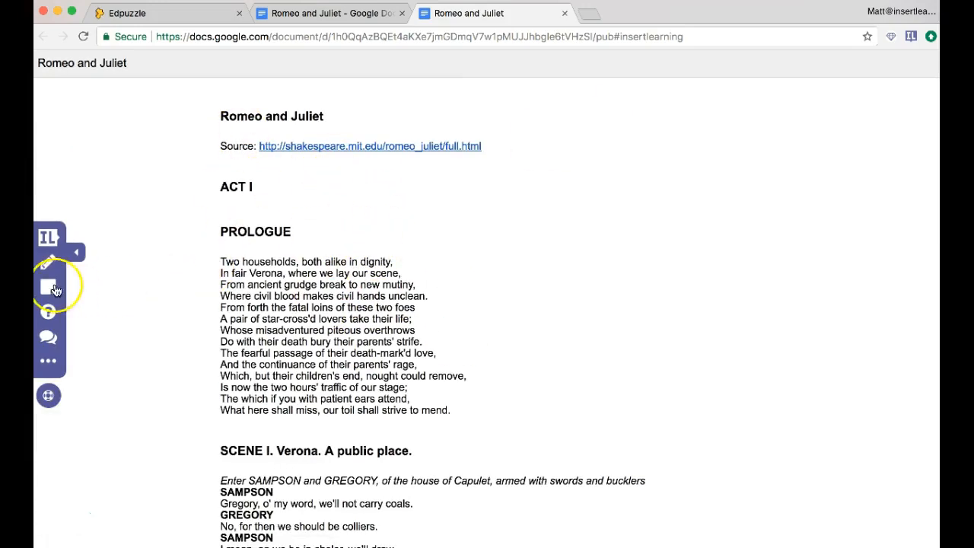
scroll("down", 3)
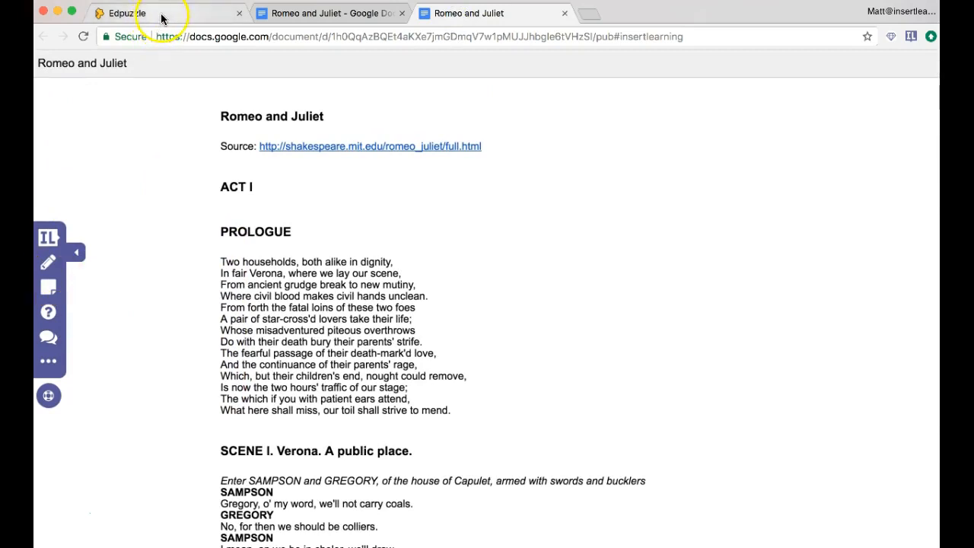
In Edpuzzle, share the Romeo and Juliet Meet video and copy its embed code
left_click(124, 12)
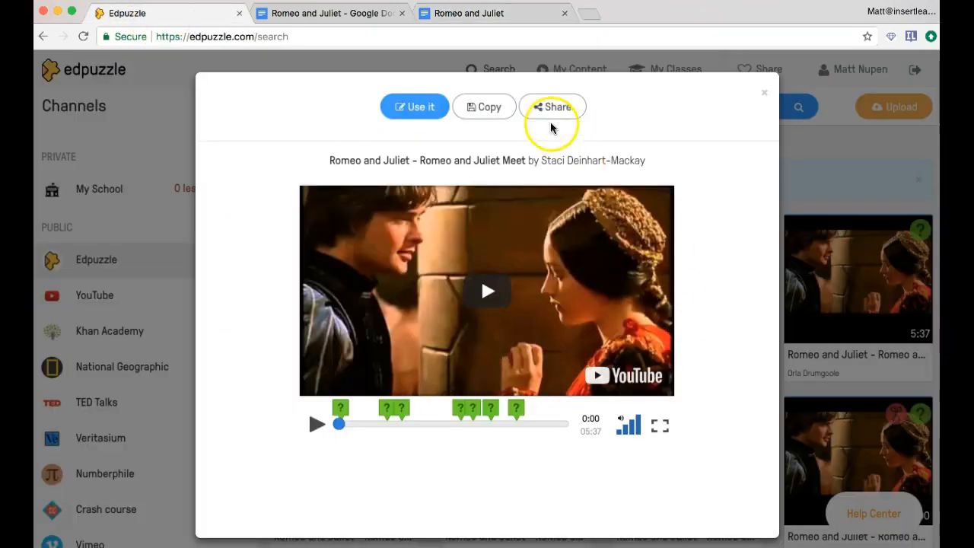
left_click(551, 106)
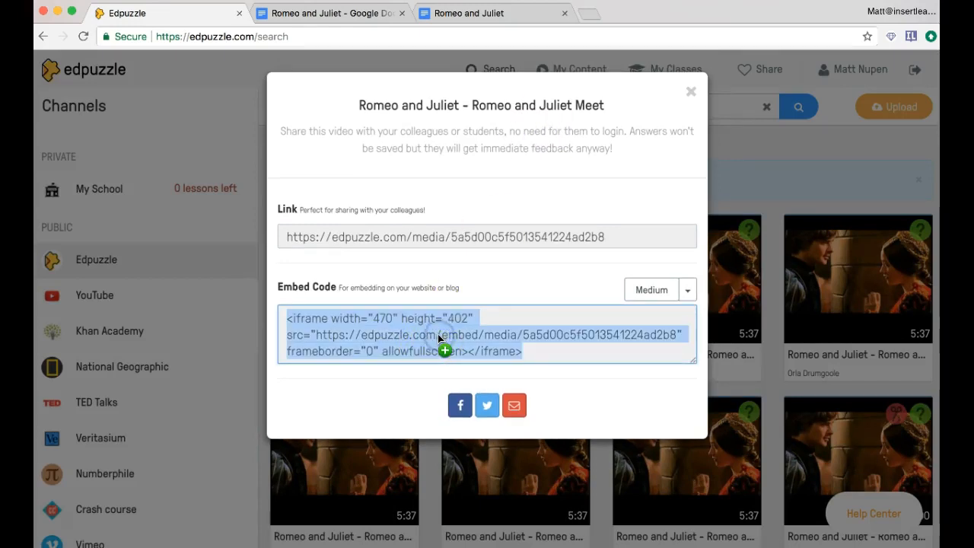
right_click(438, 334)
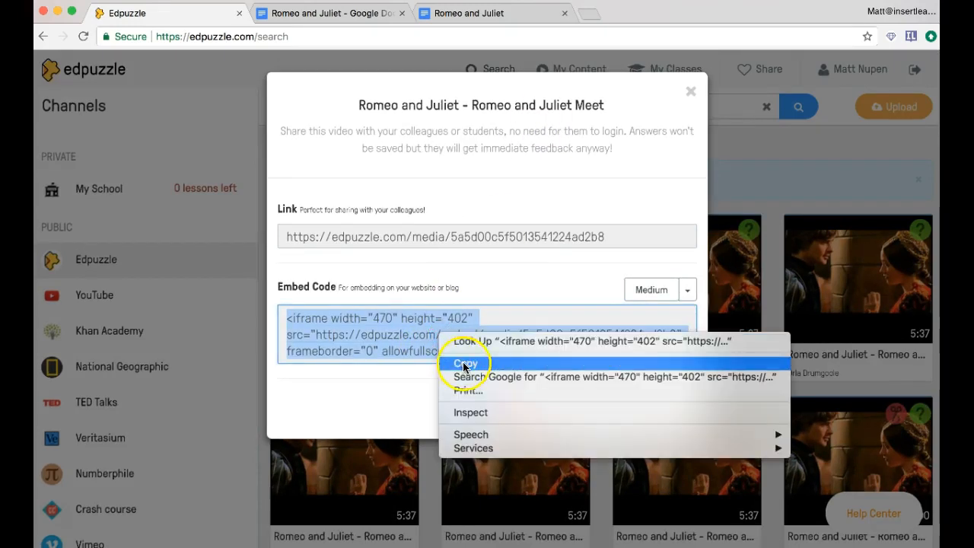
Paste the Edpuzzle embed code into a sticky note below the Prologue's last line
left_click(472, 13)
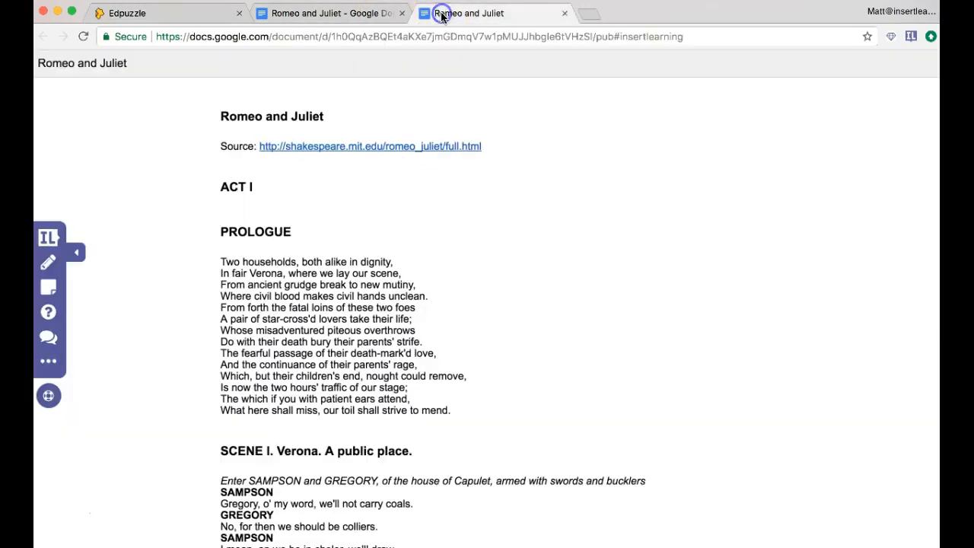
mouse_move(49, 286)
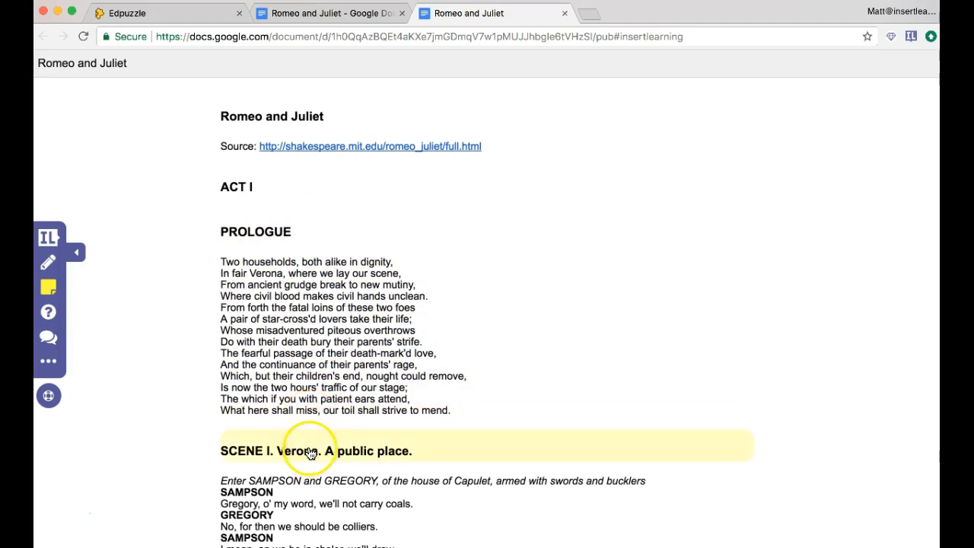
scroll("down", 3)
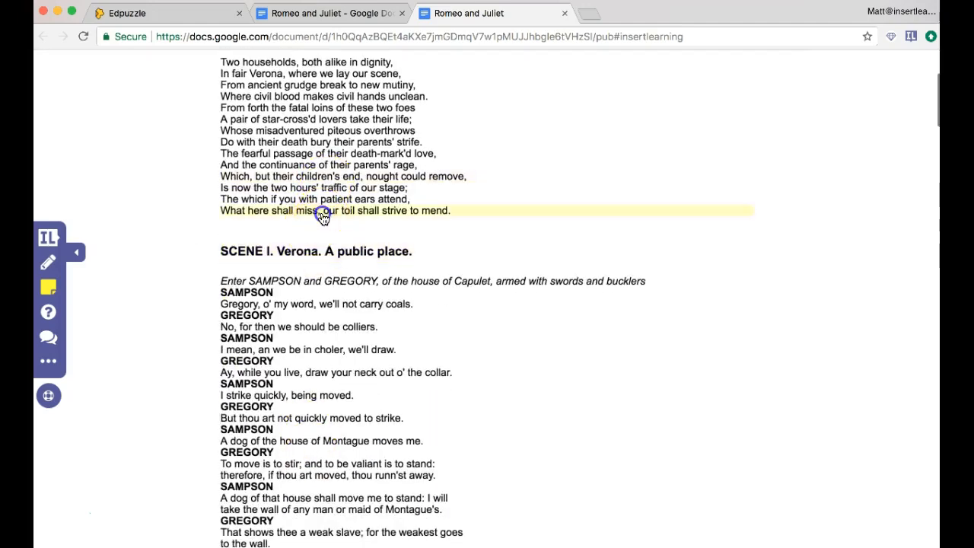
right_click(335, 245)
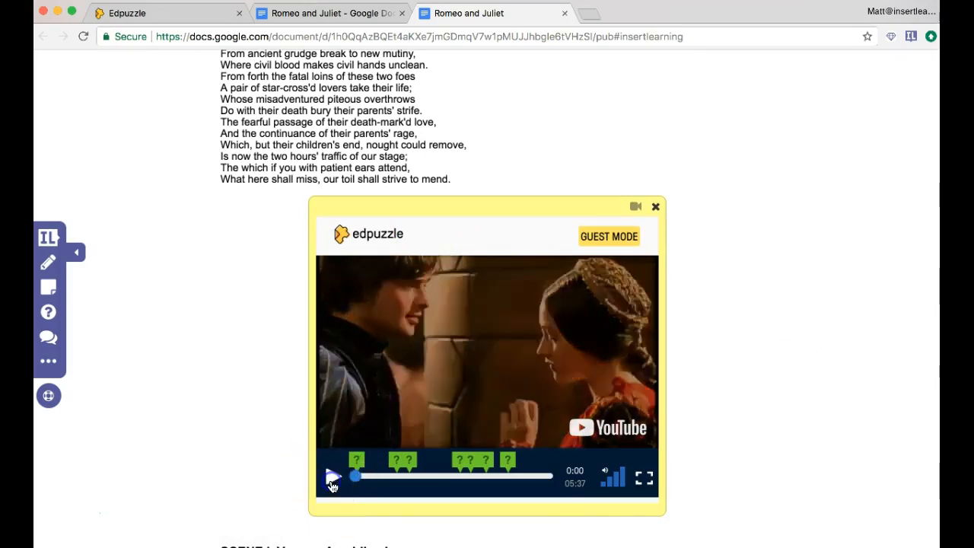
Play the embedded Edpuzzle video until its note about Lord Capulet's party appears
left_click(332, 475)
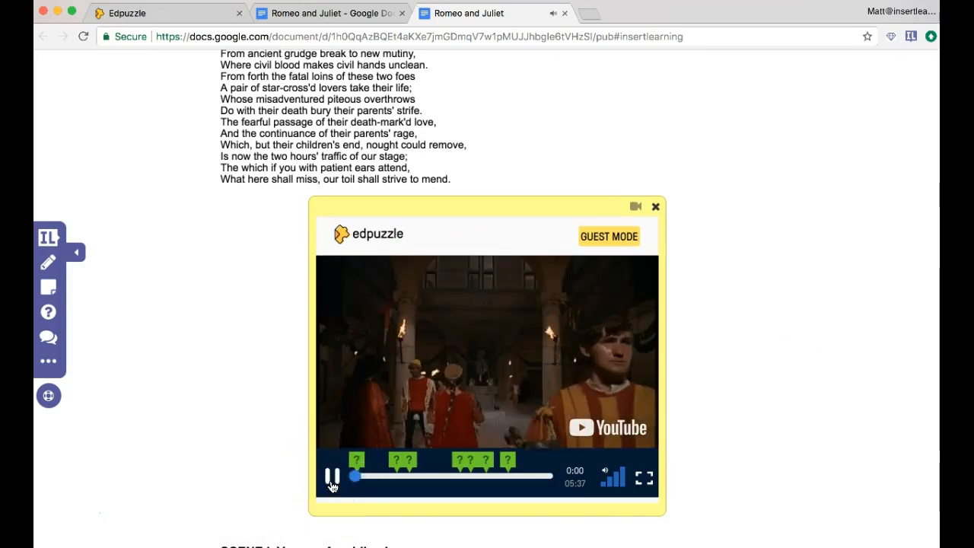
left_click(332, 475)
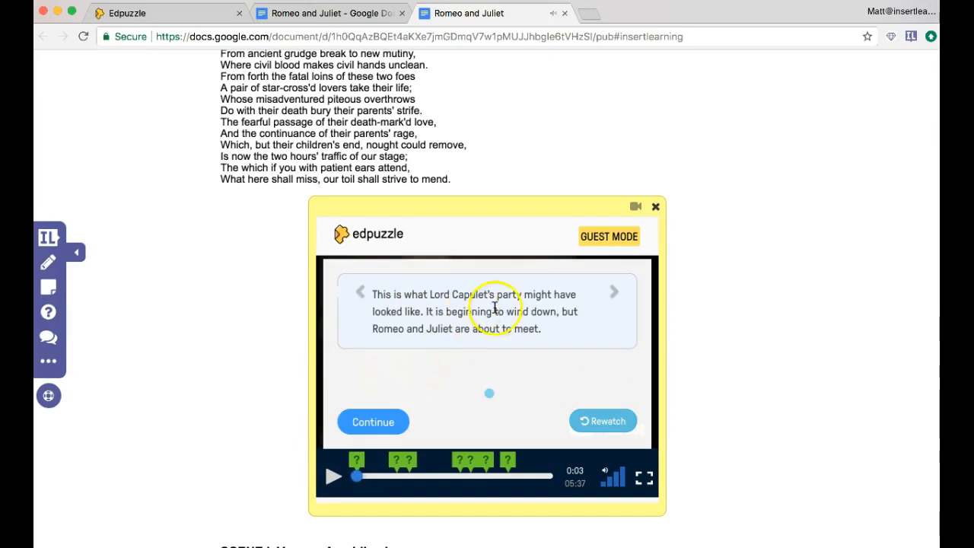
mouse_move(757, 413)
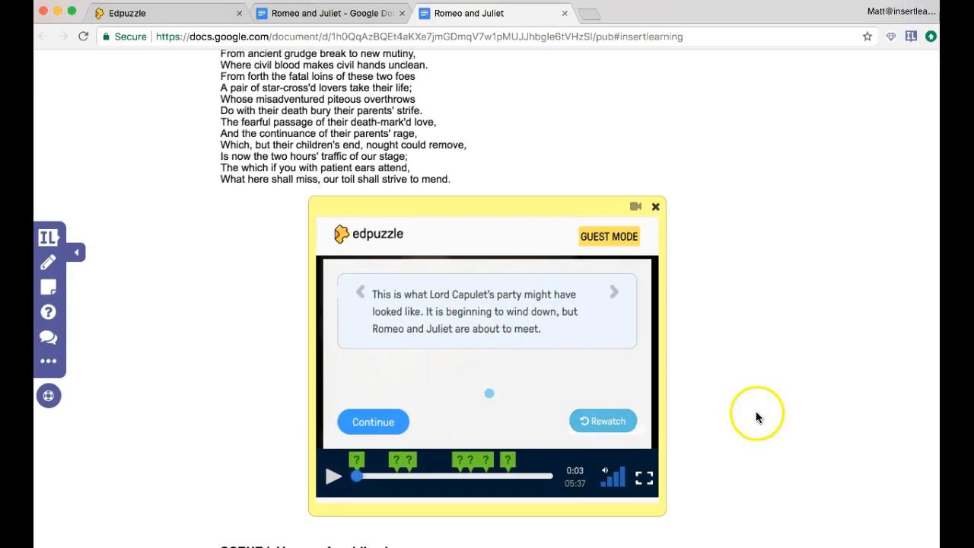
scroll("down", 3)
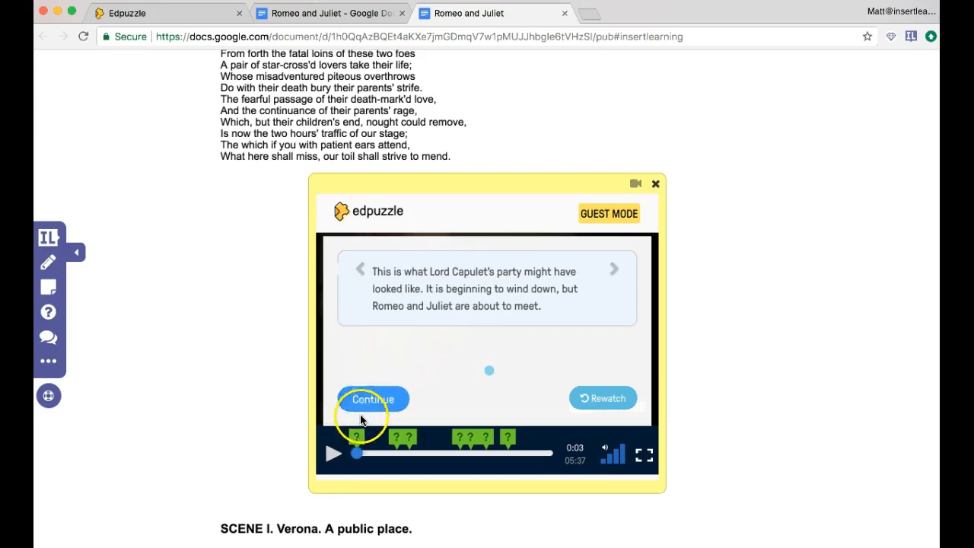
mouse_move(612, 416)
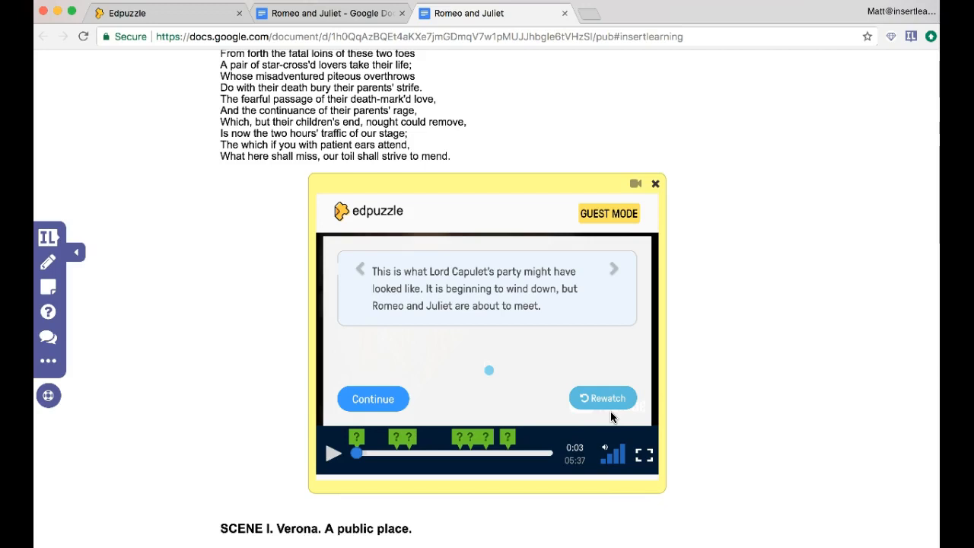
mouse_move(612, 417)
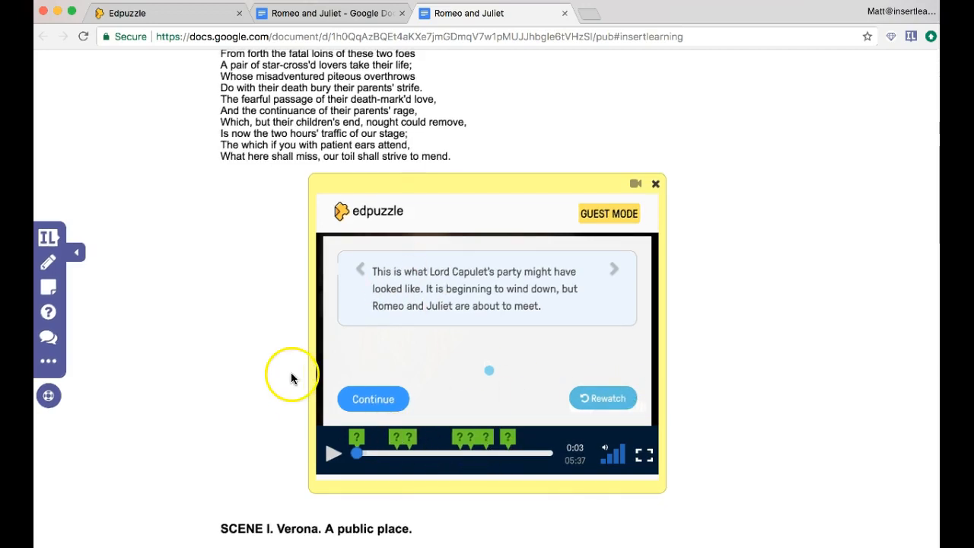
mouse_move(48, 312)
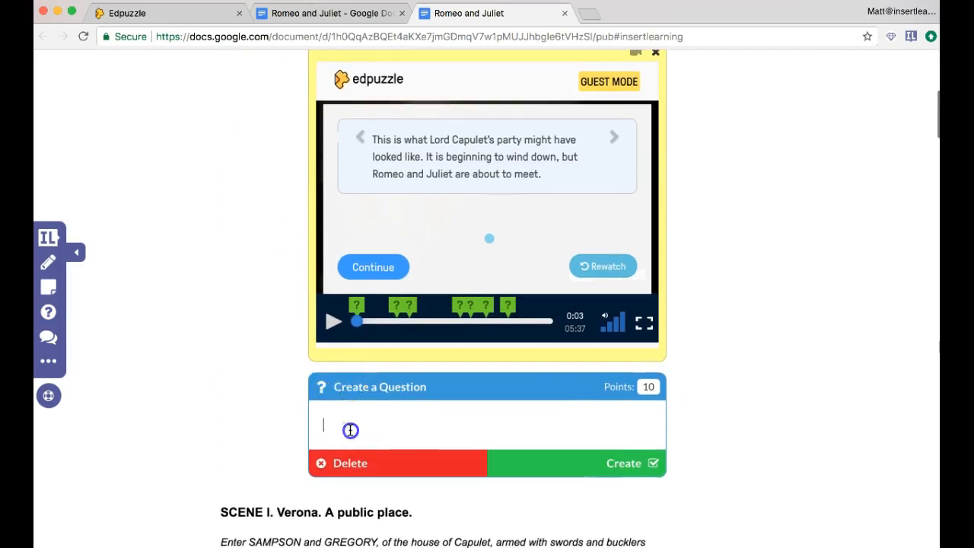
Draft the question prompt 'From the a... in' below the video, then return to the original Google Doc
type("From the above video, expla")
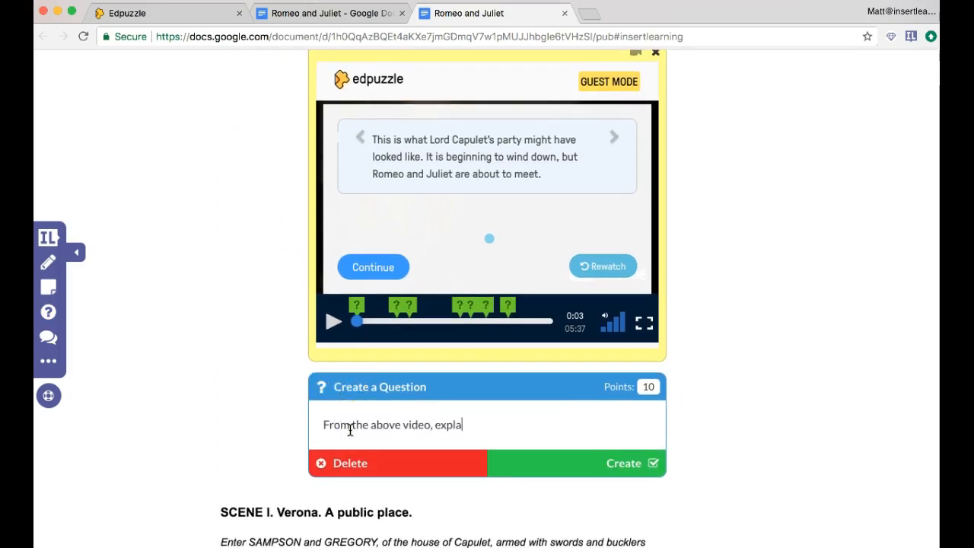
type("in")
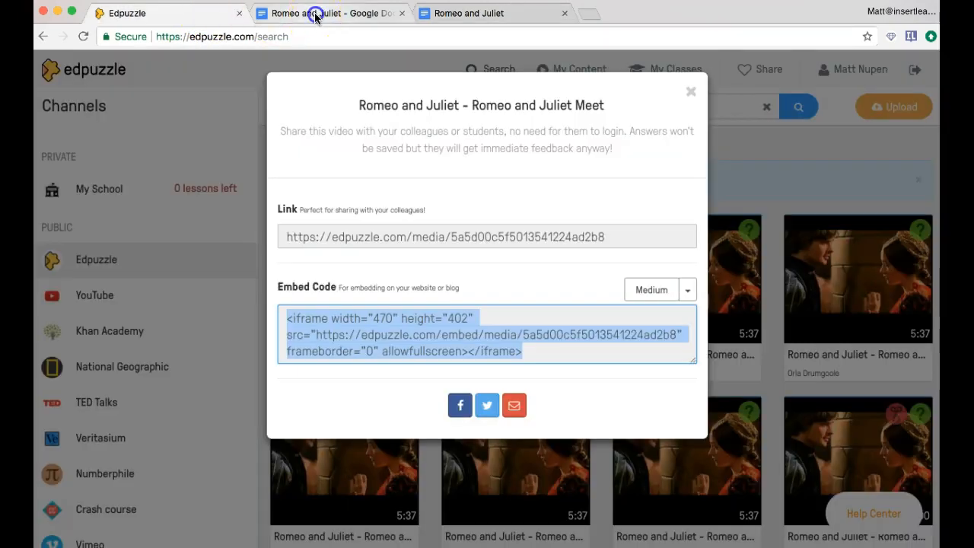
left_click(469, 12)
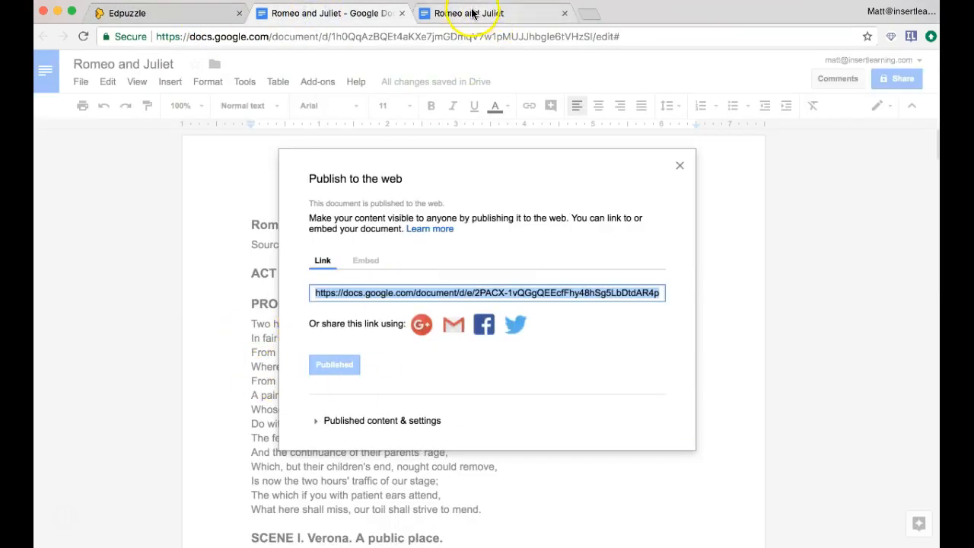